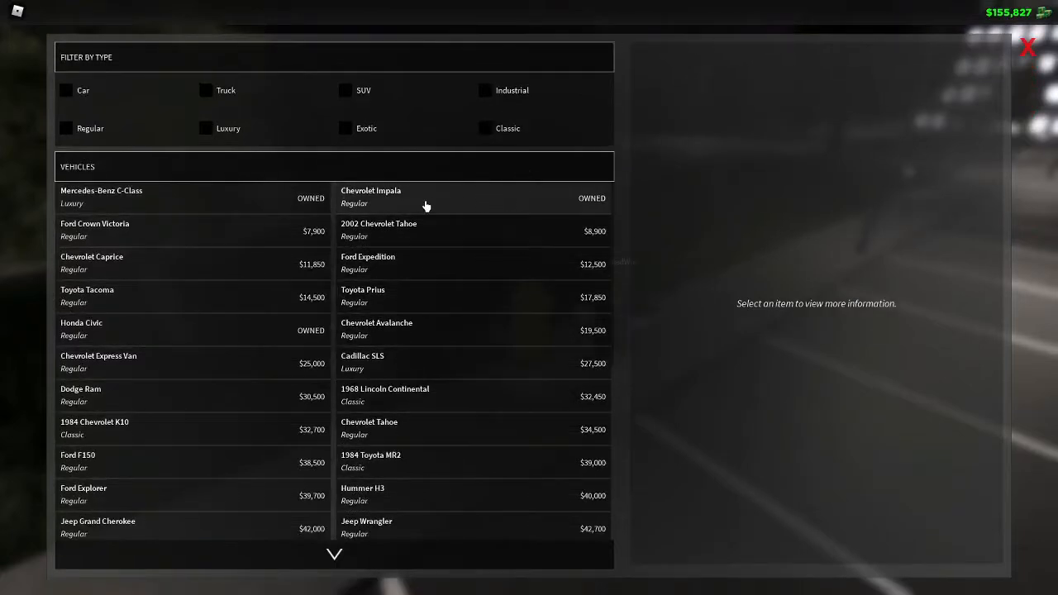
mouse_move(519, 202)
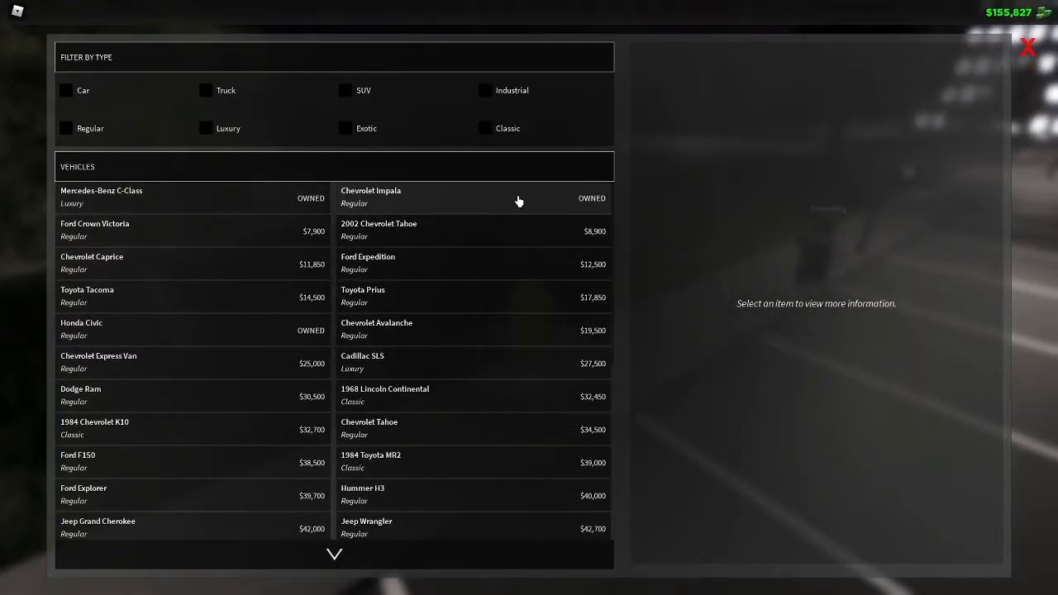
Select the crimson Chevrolet Impala to show its stats and 3D preview
click(471, 198)
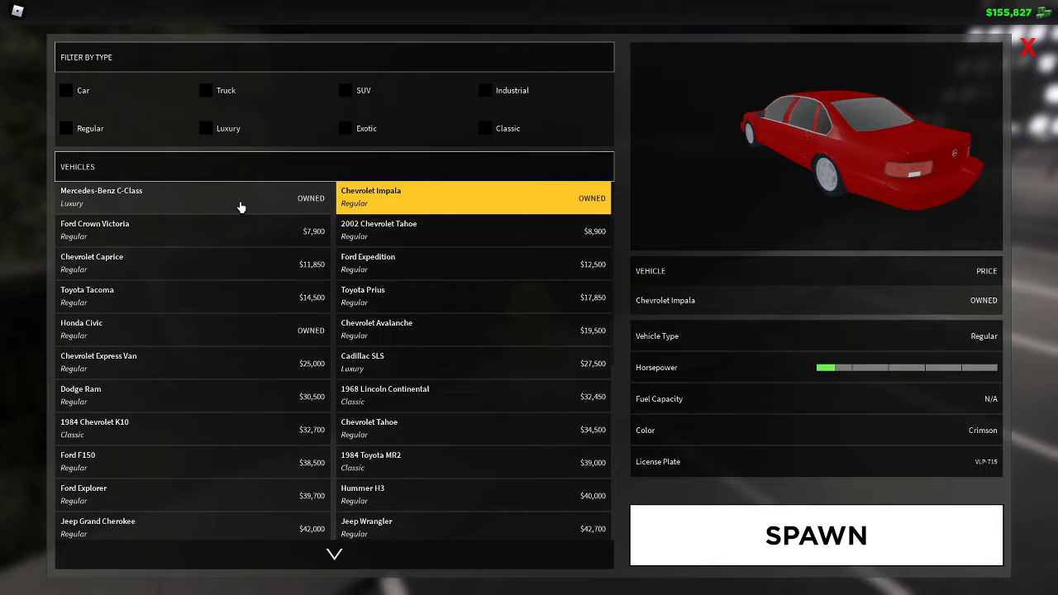
Select the dark blue Mercedes-Benz C-Class to show its luxury details and preview
click(101, 197)
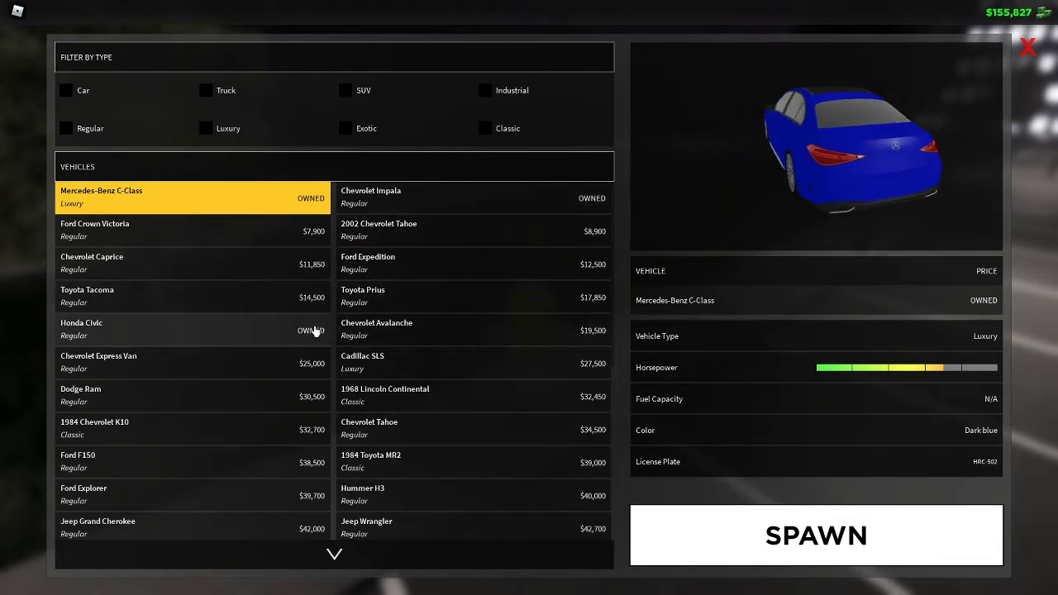
Preview the bright blue Honda Civic and rotate the model to view its side
click(165, 328)
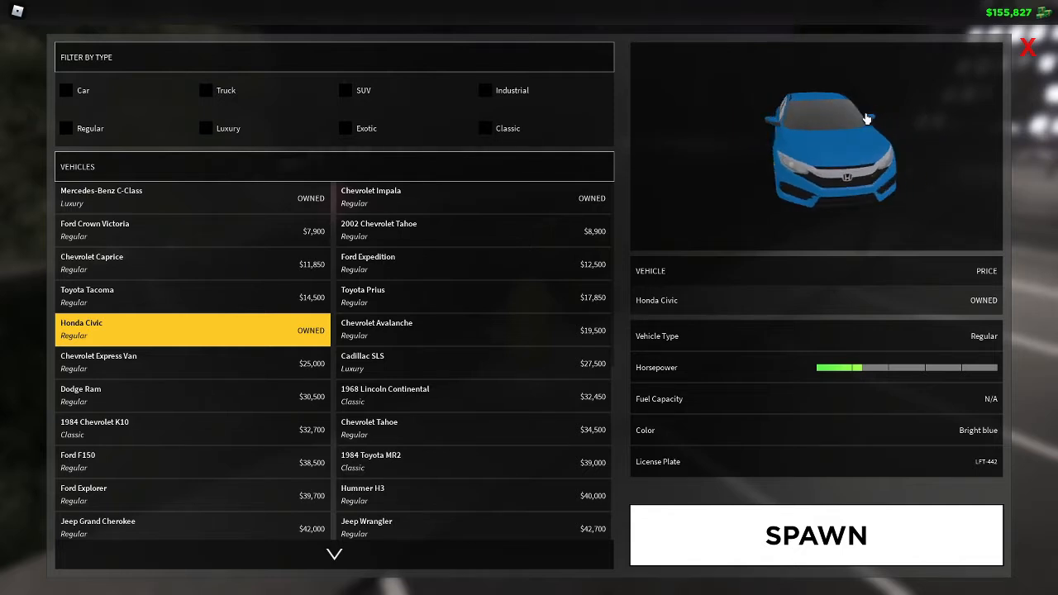
drag(868, 118, 842, 146)
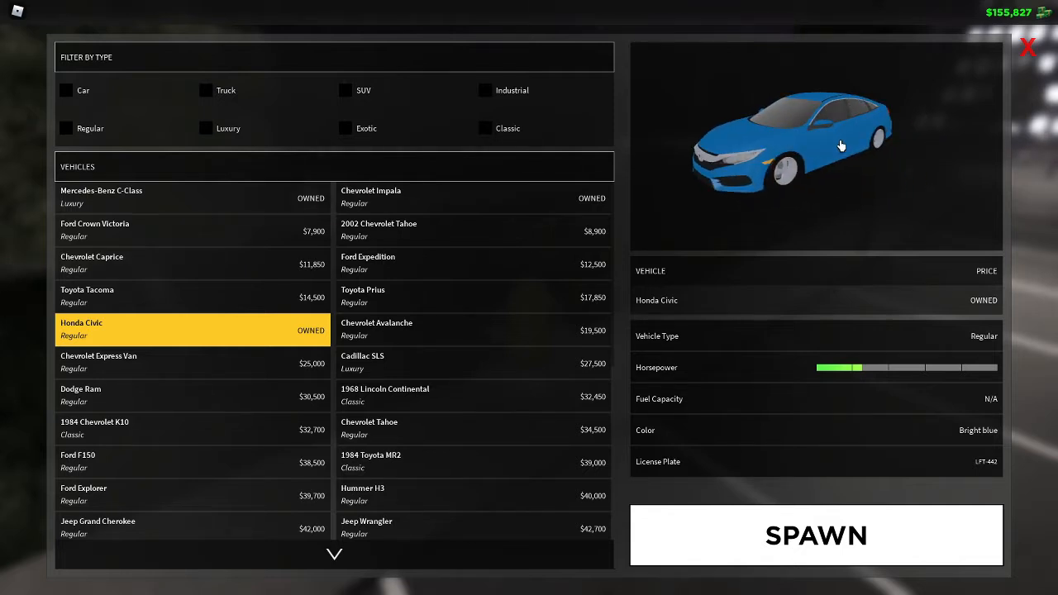
drag(842, 147, 853, 228)
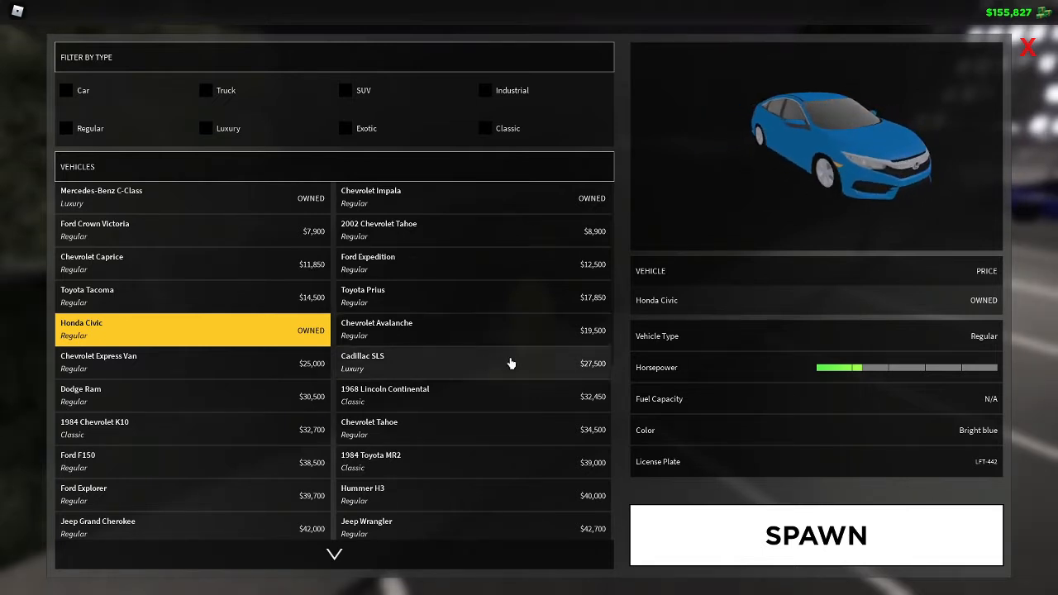
Scroll down the Vehicles list toward the pearl Chevrolet Camaro SS
scroll(down, 3)
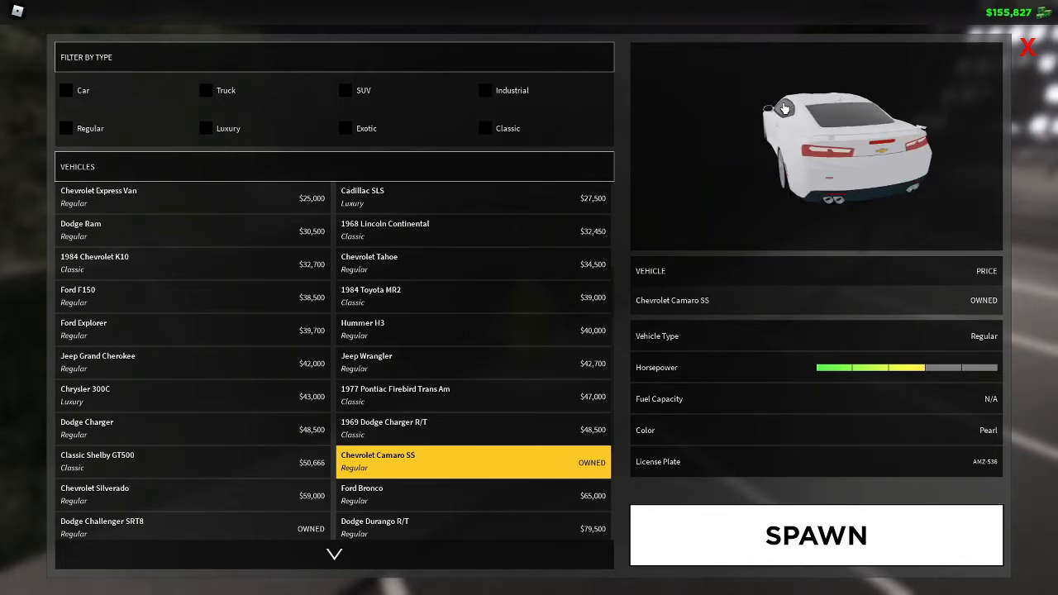
scroll(down, 3)
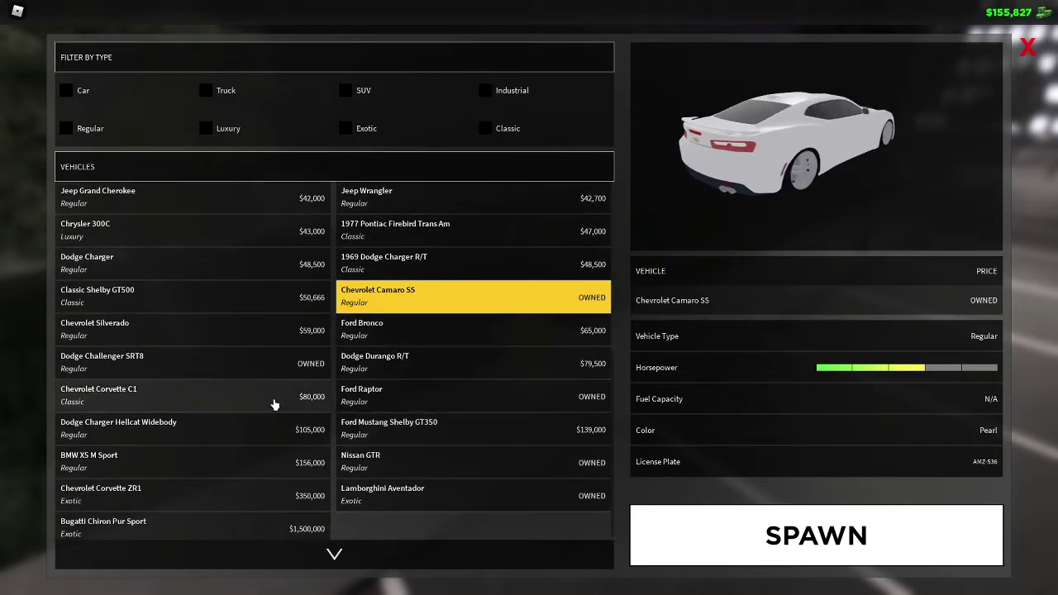
Preview the storm blue Ford Raptor, then the black Lamborghini Aventador
click(102, 362)
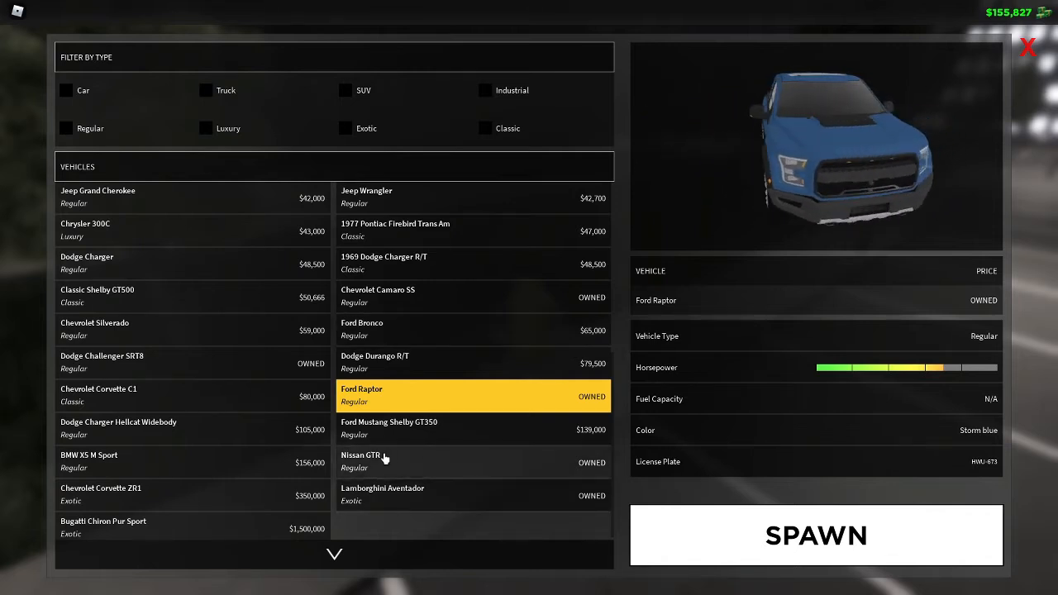
click(446, 461)
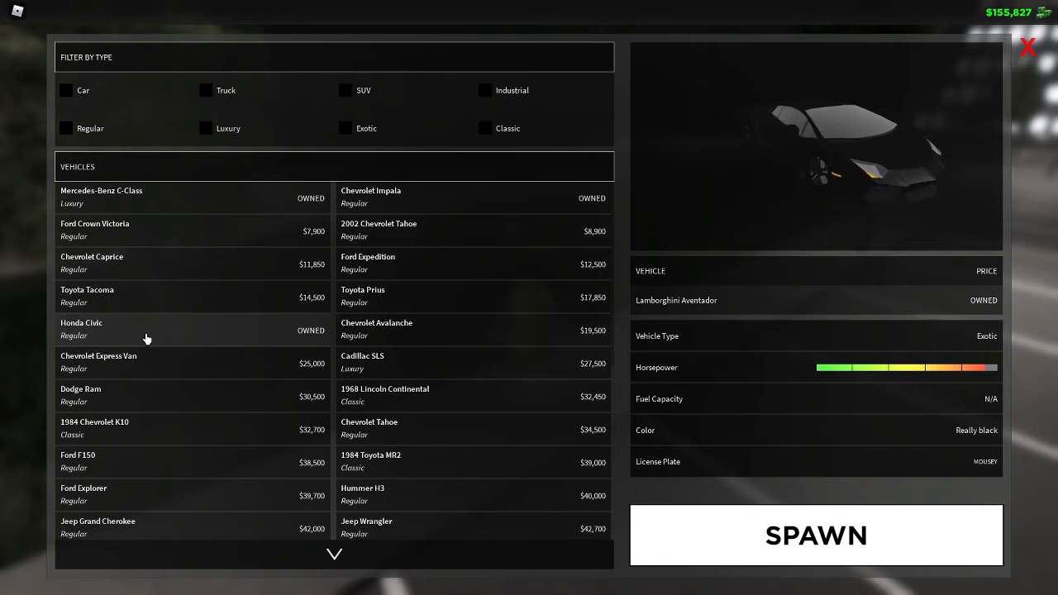
Spawn the bright blue Honda Civic and accelerate it along the night road
click(147, 330)
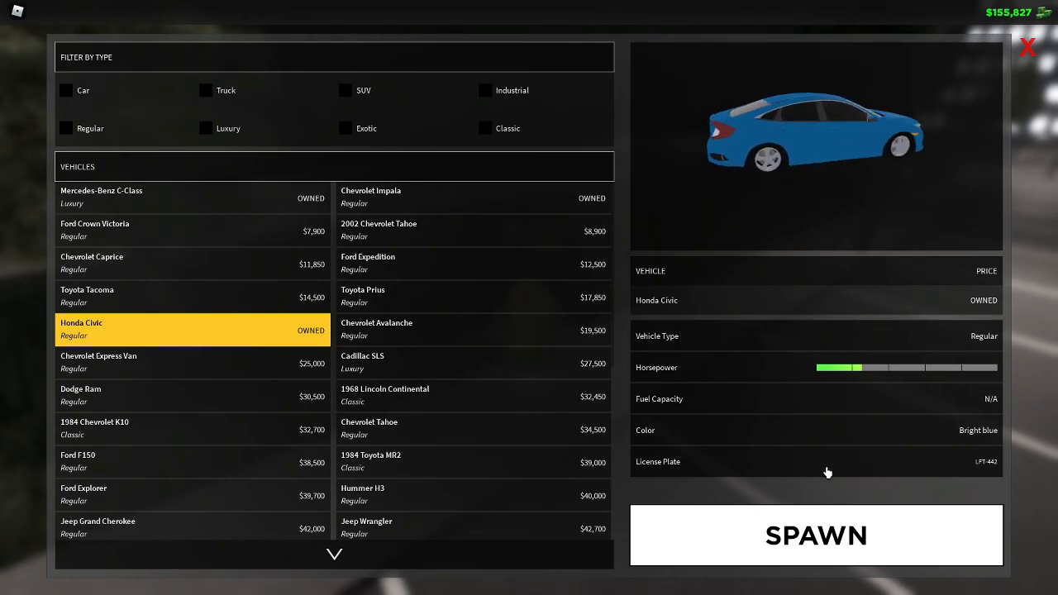
click(815, 535)
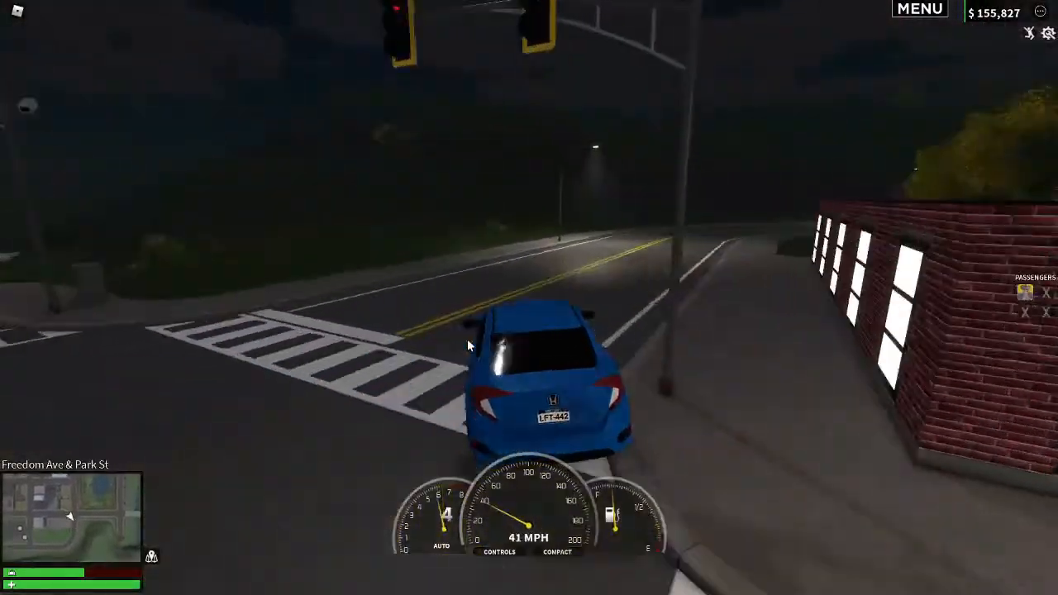
key(w)
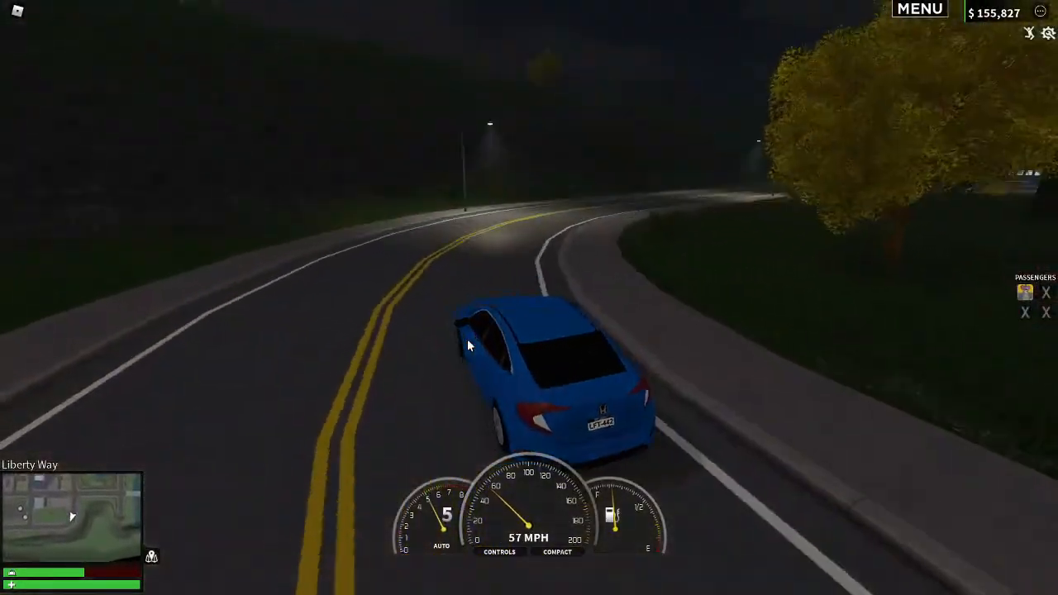